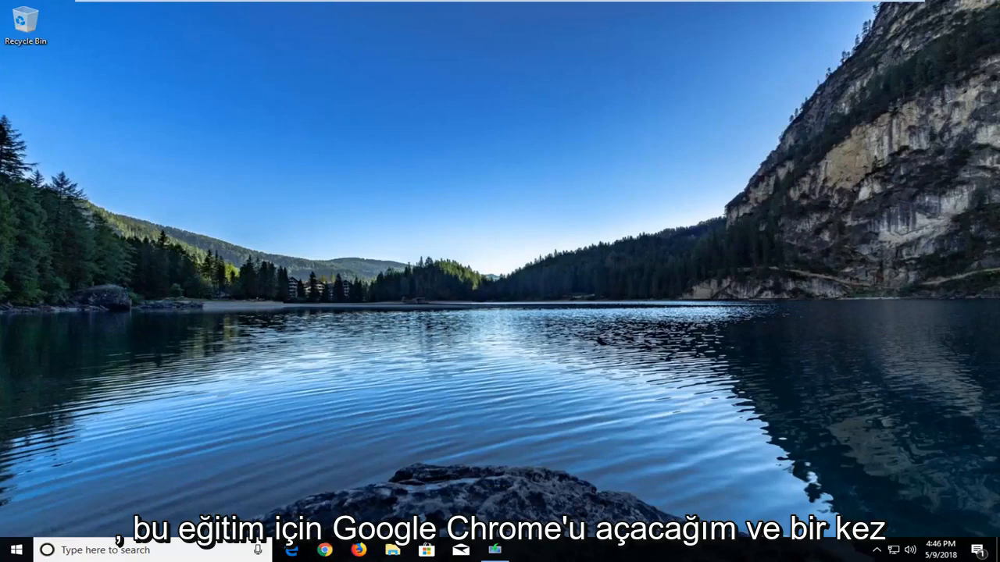
Launch Chrome from the taskbar and go to google.com via the address bar.
click(319, 552)
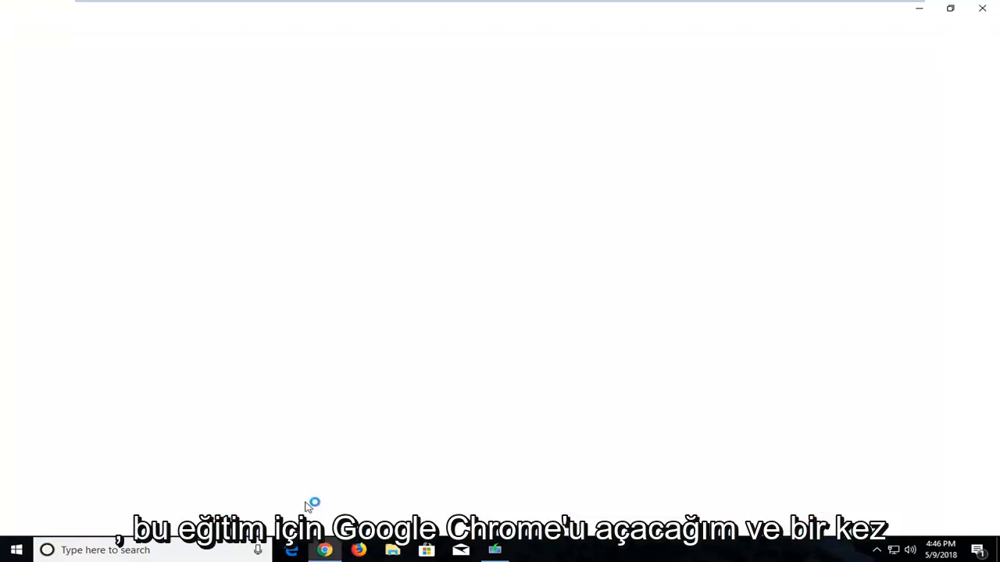
click(324, 550)
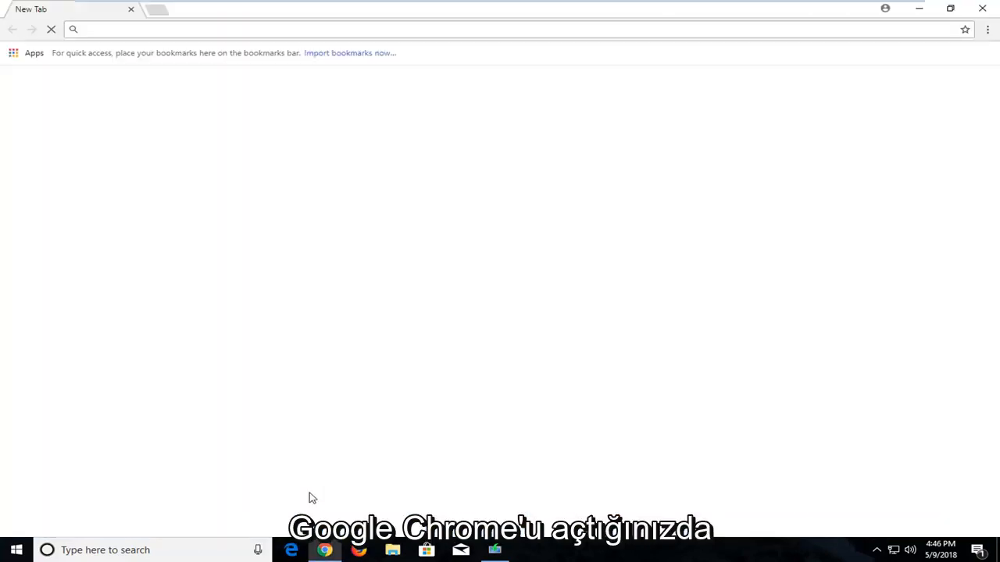
text(google.com)
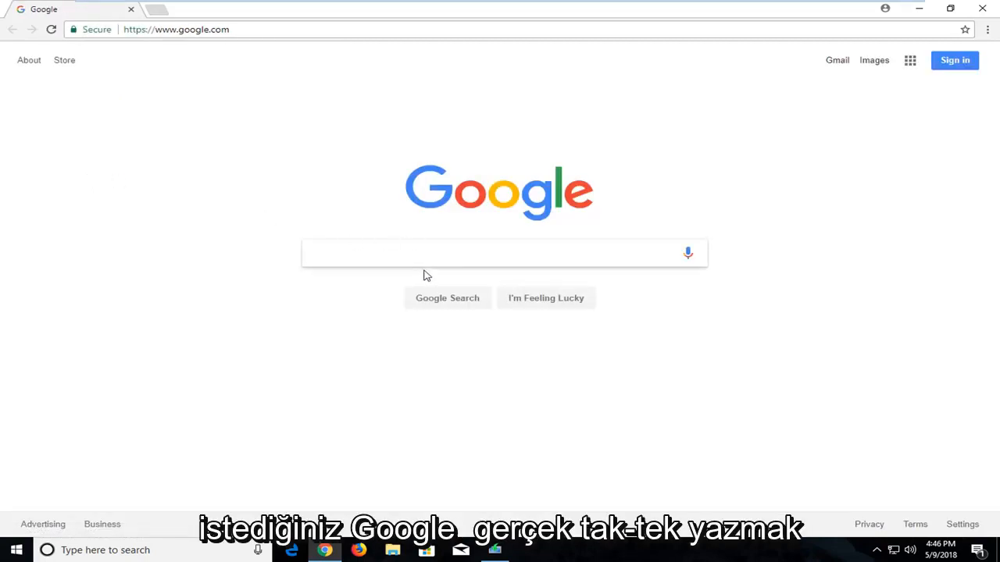
Search Google for 'realtek high definition audio codecs' and open the top Realtek result.
text(realtek high definition audio codec)
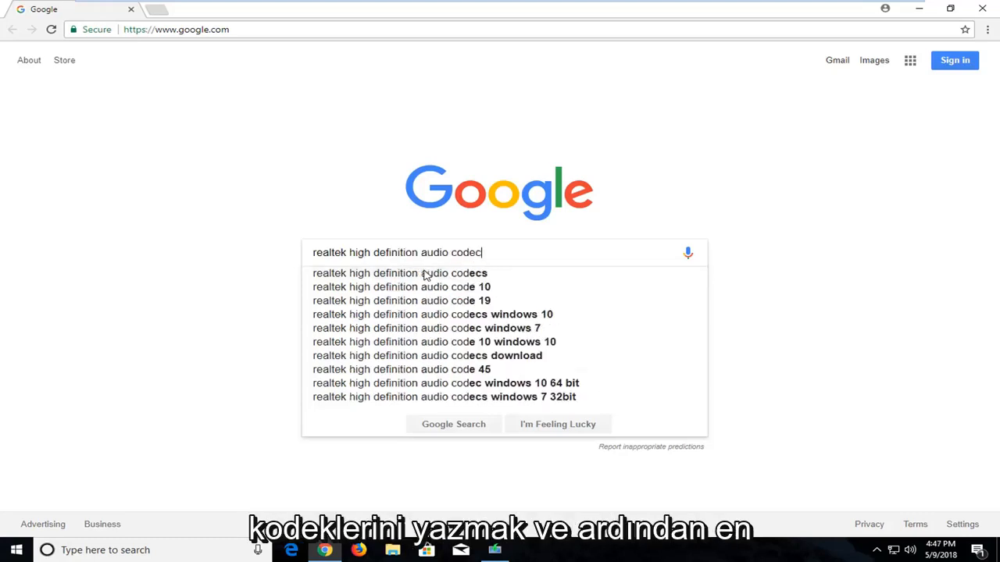
click(399, 272)
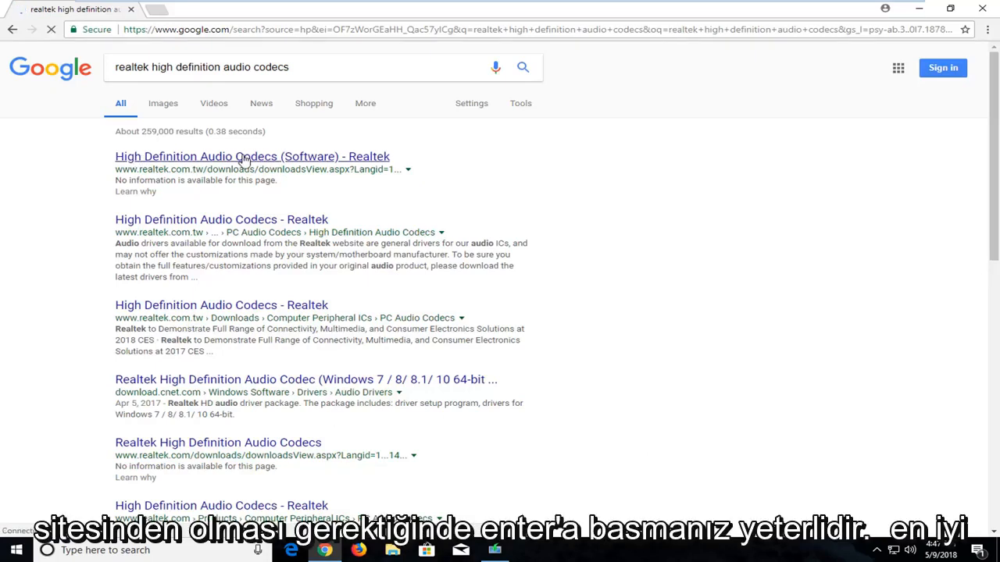
click(248, 157)
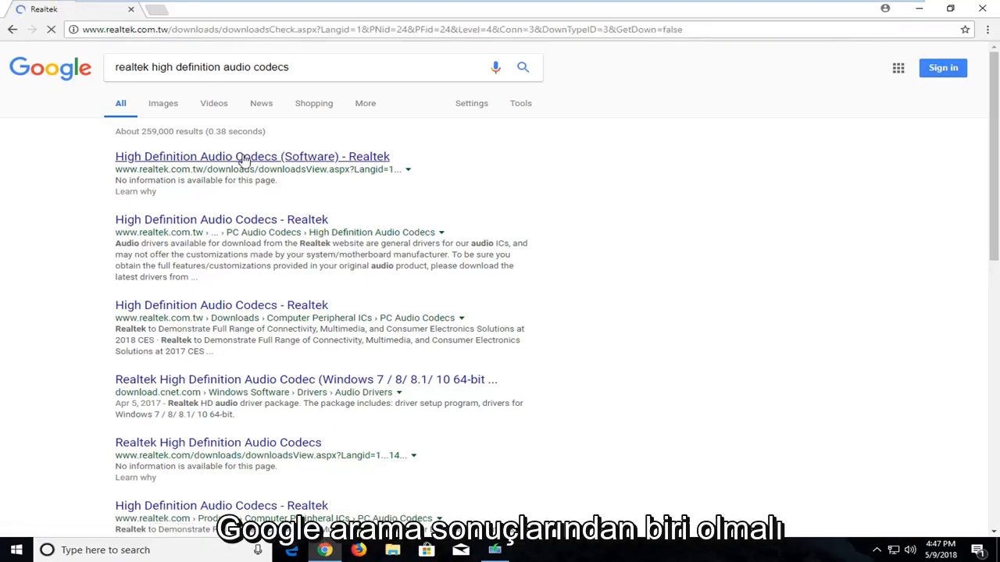
Tick 'I accept to the above' on the Realtek codecs page and continue with Next.
click(244, 156)
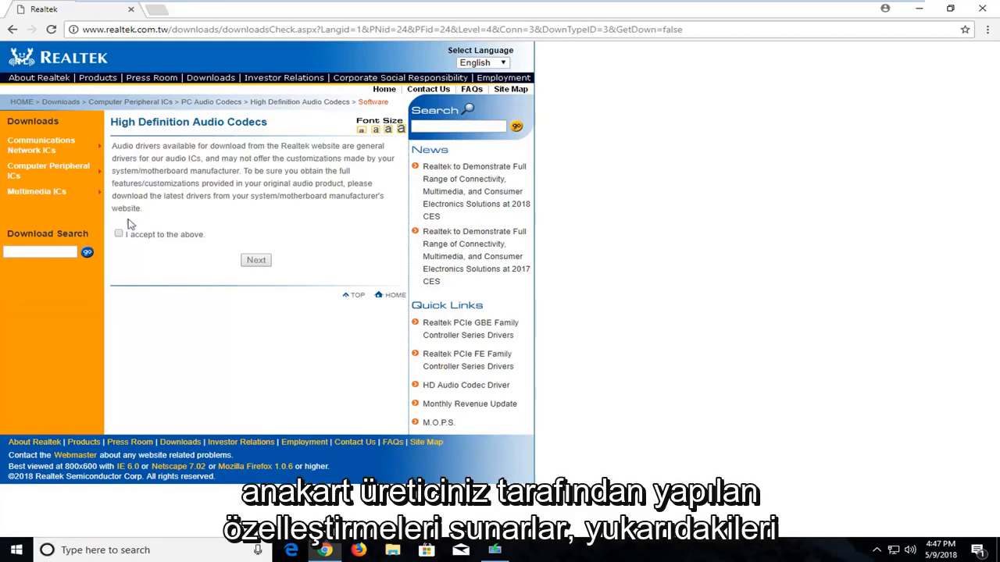
click(118, 234)
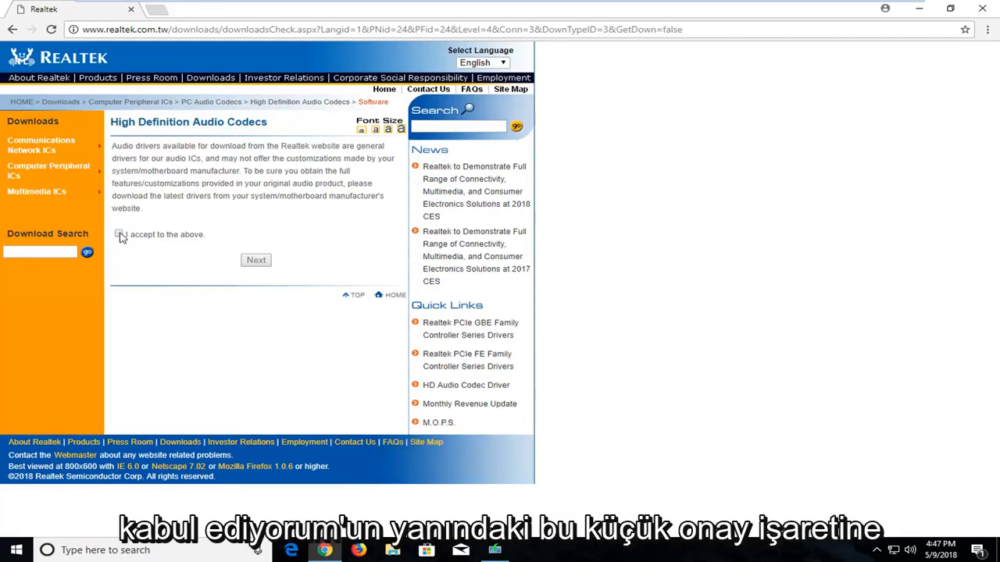
click(118, 235)
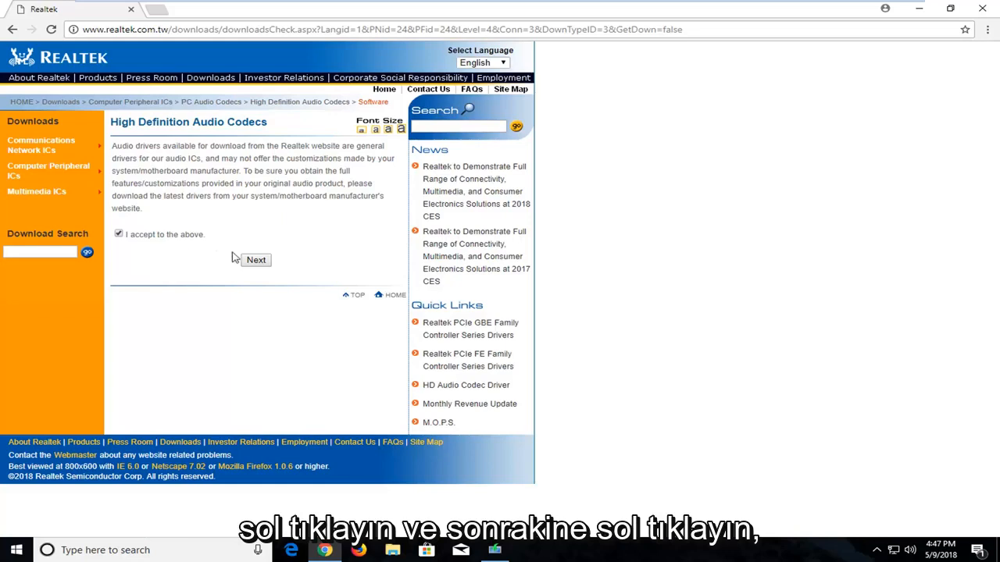
click(257, 259)
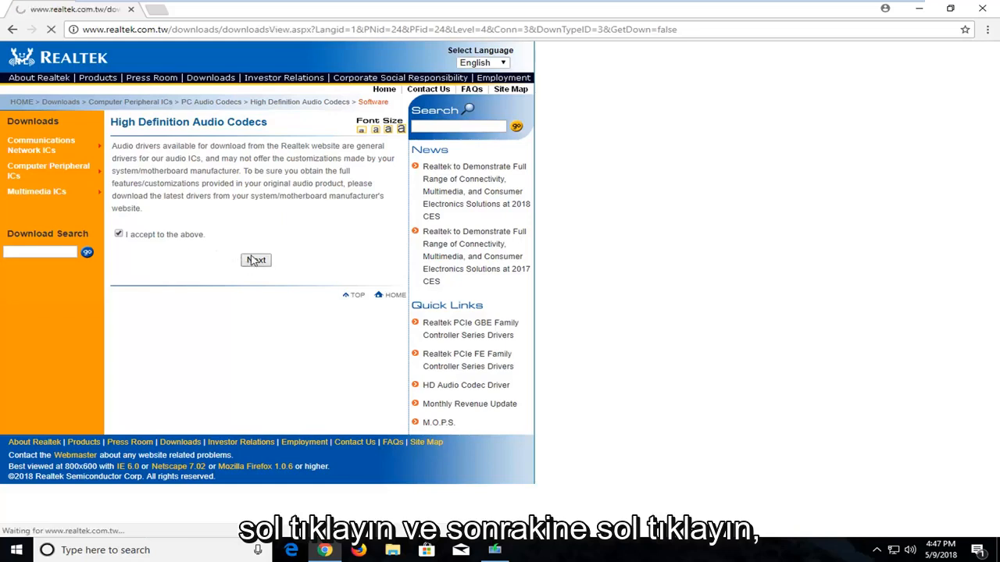
Download the 32bits Vista/Windows 7/8/10 Driver only package via its Global link.
click(256, 259)
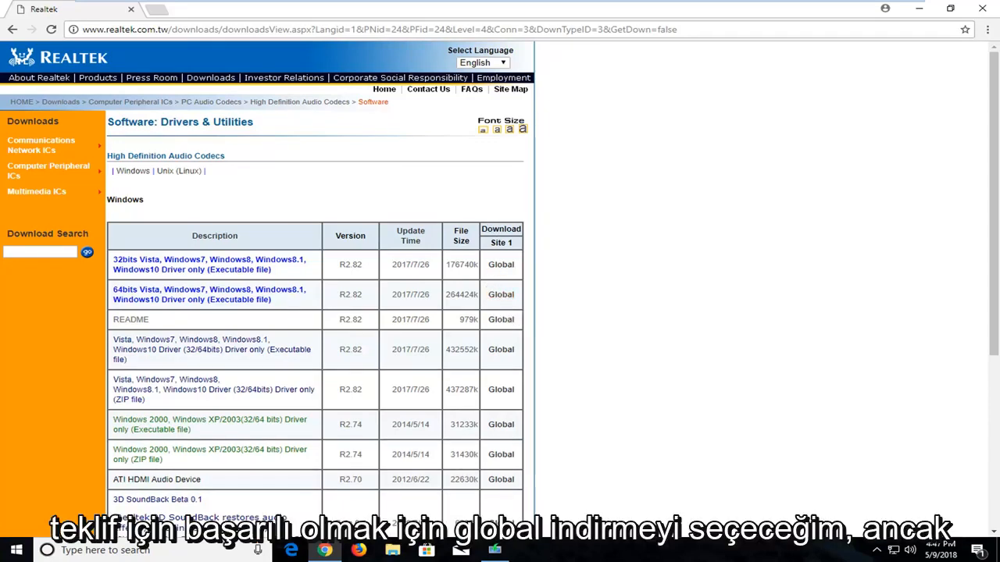
mouse_move(499, 294)
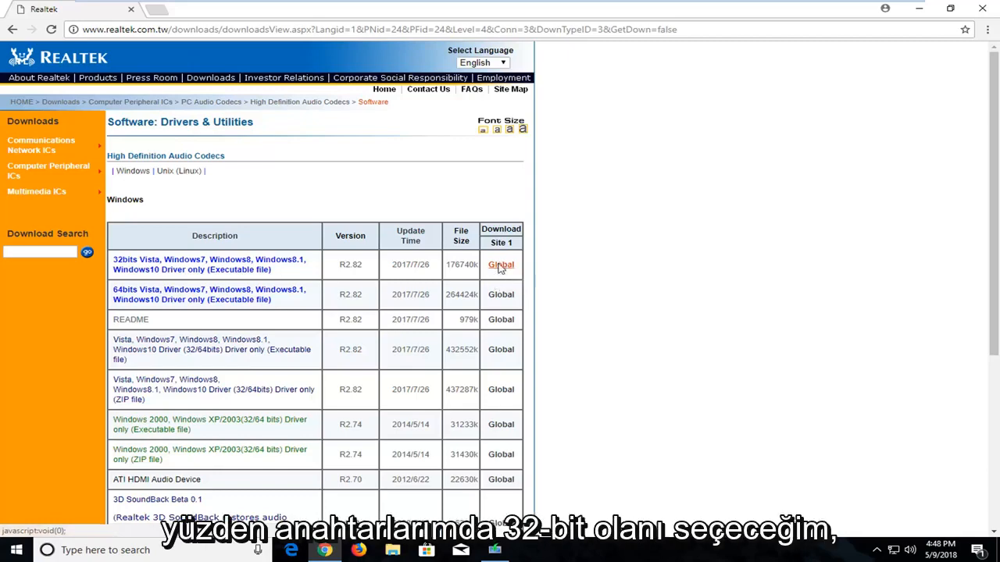
mouse_move(475, 256)
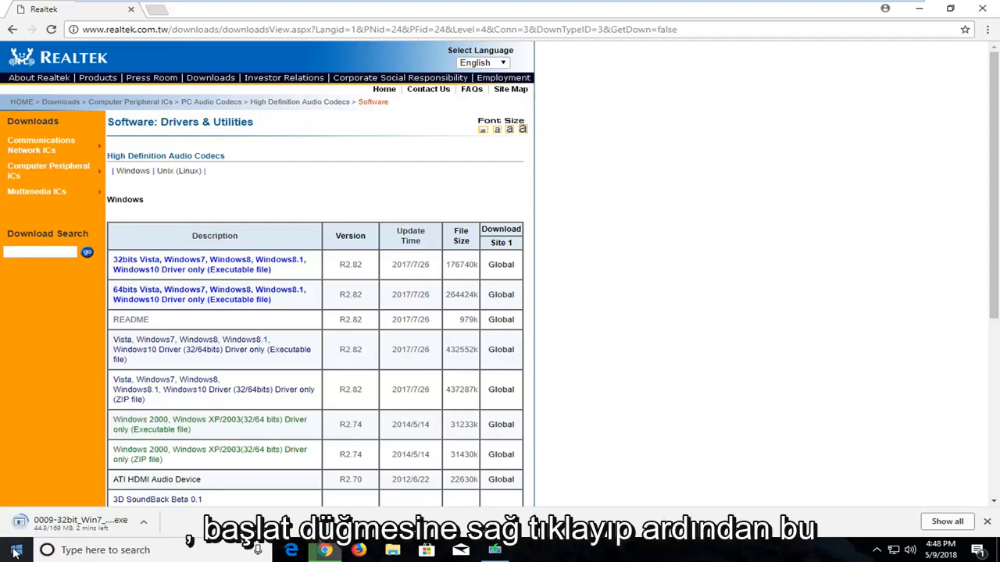
right_click(14, 545)
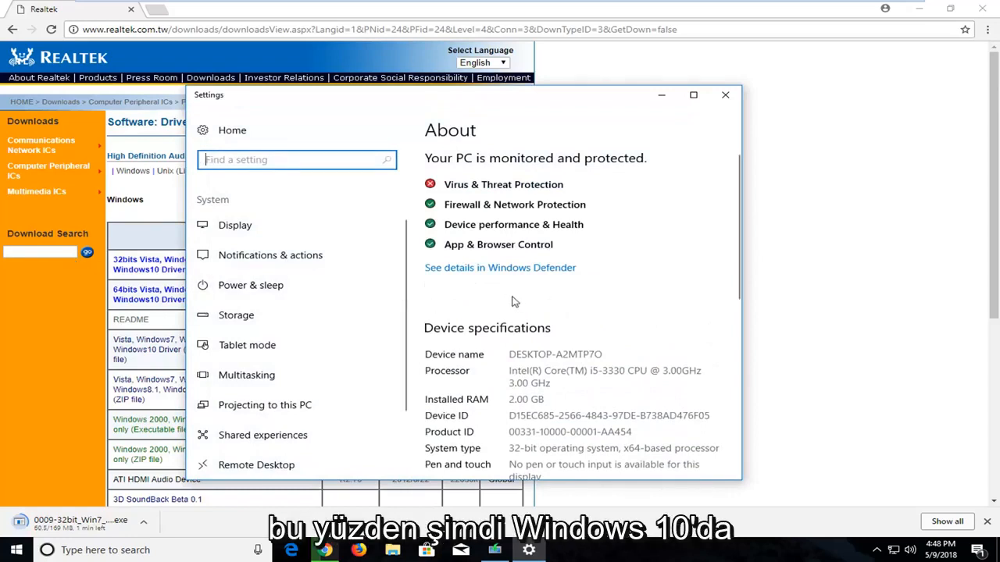
mouse_move(537, 268)
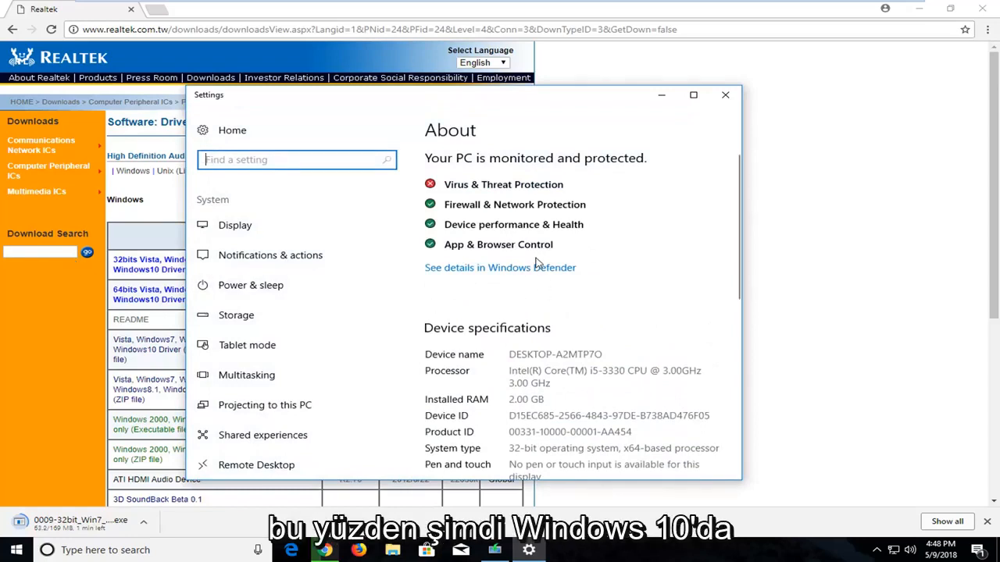
scroll(down, 3)
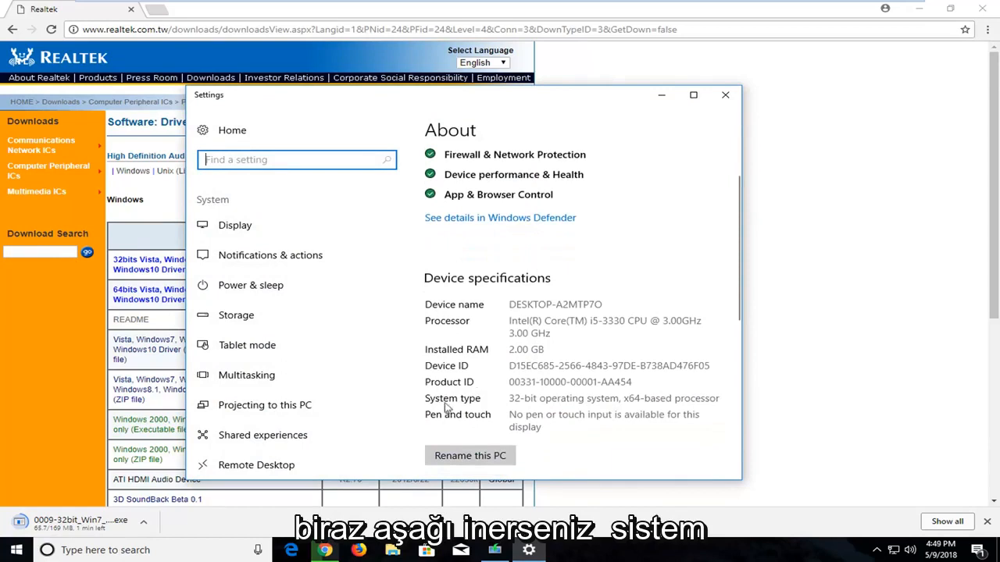
mouse_move(562, 406)
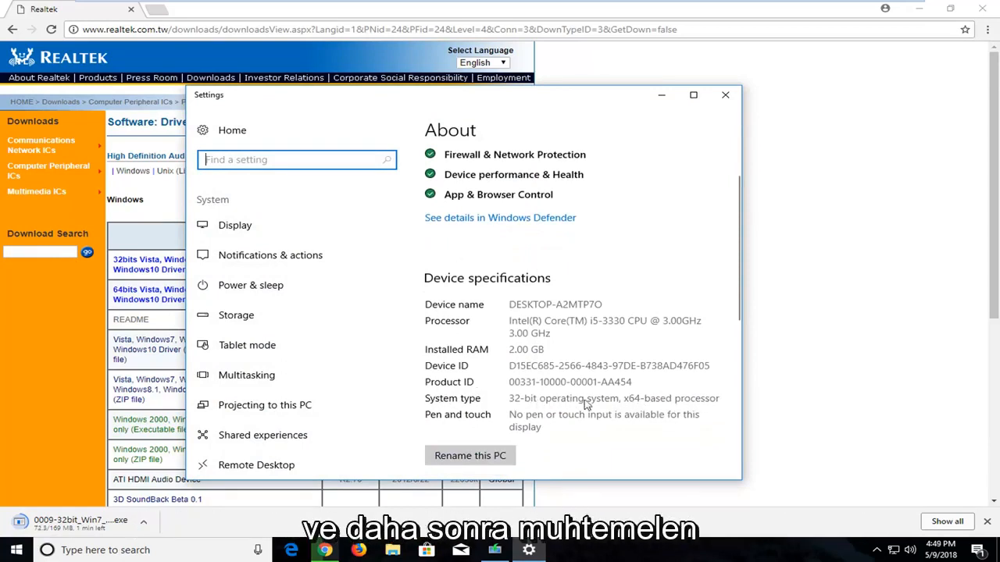
mouse_move(650, 403)
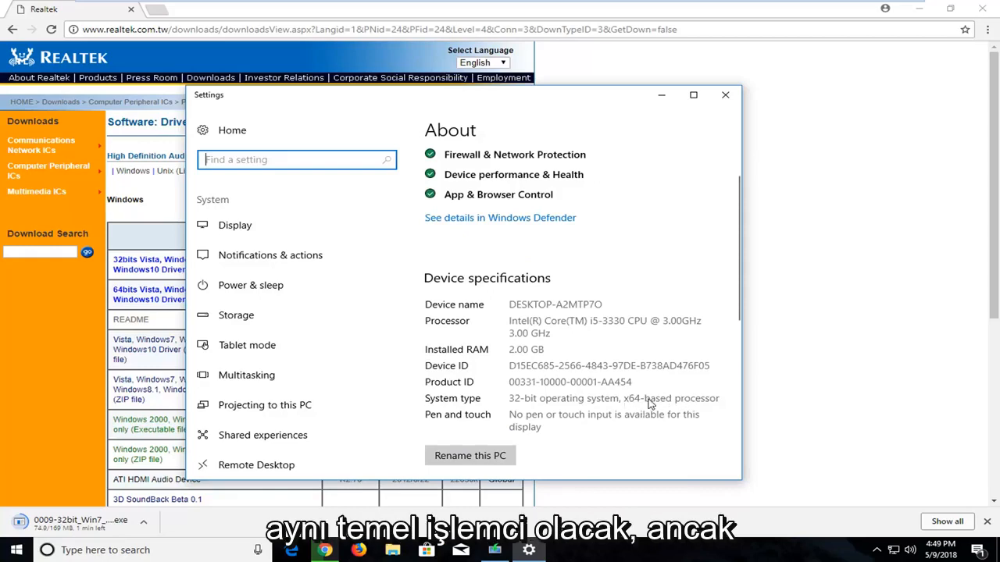
mouse_move(547, 406)
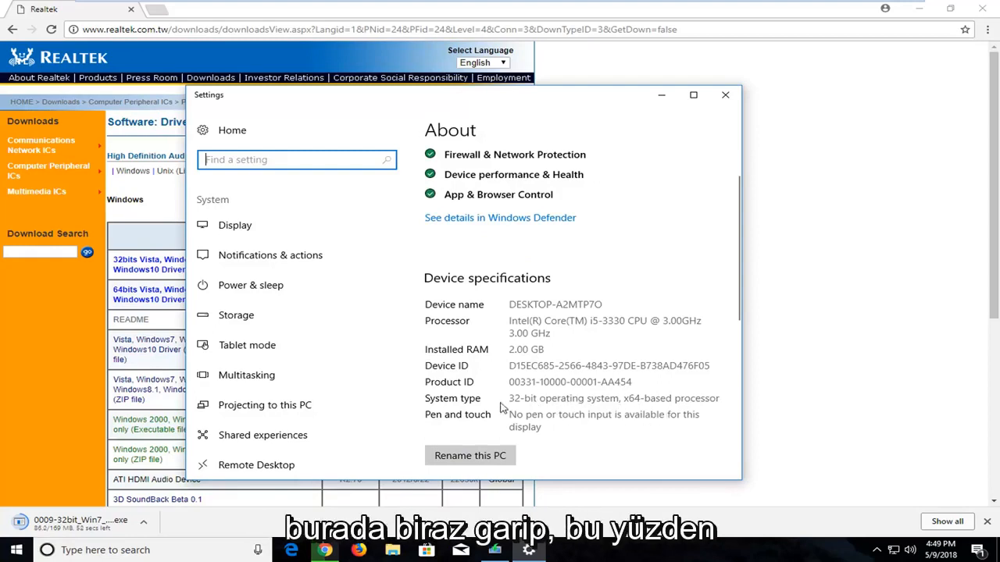
mouse_move(530, 406)
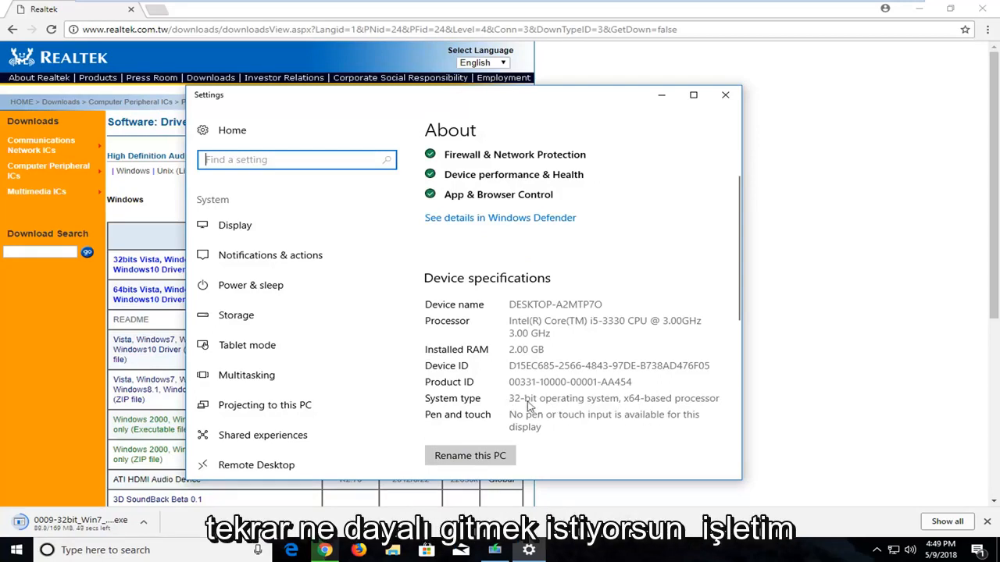
mouse_move(564, 412)
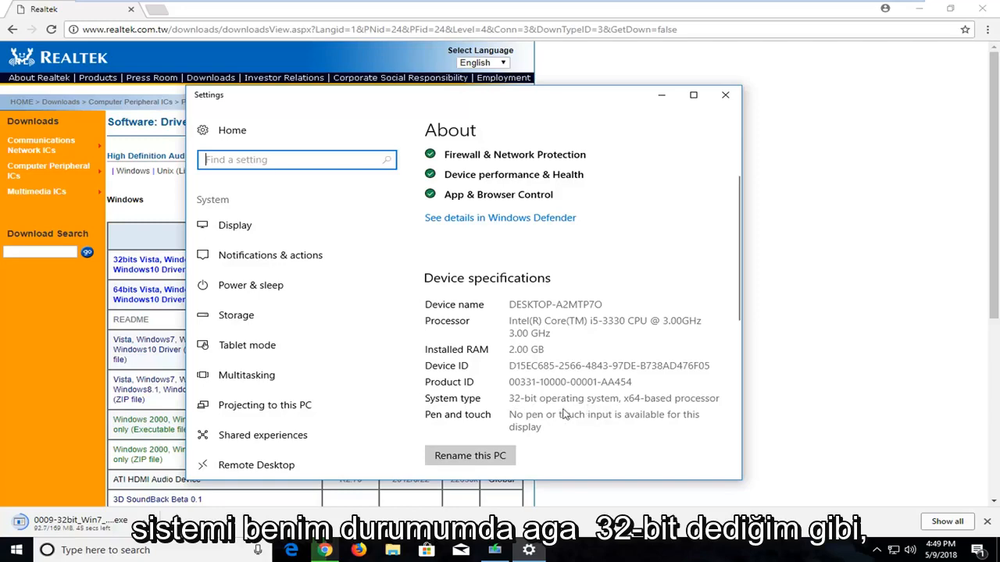
mouse_move(725, 96)
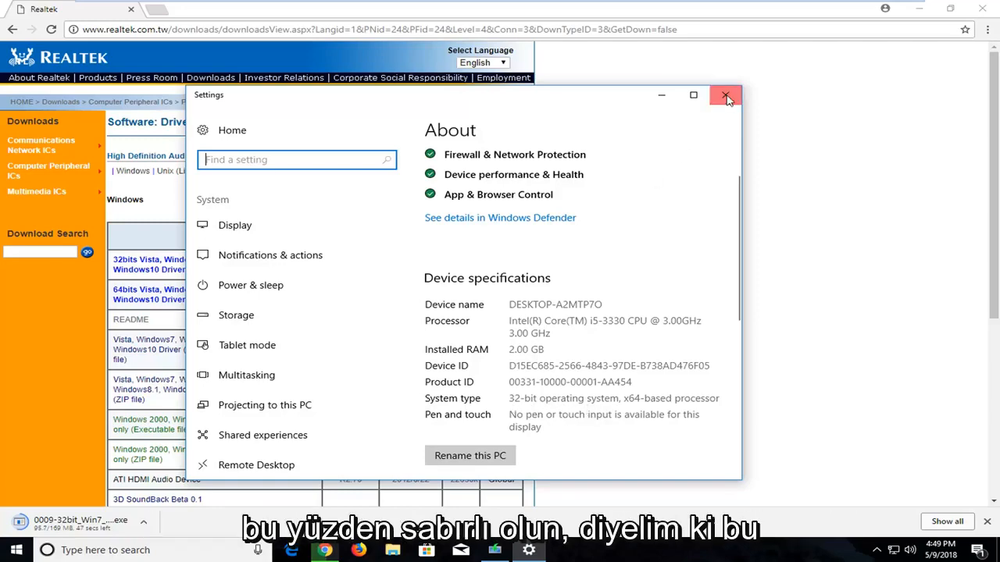
click(725, 96)
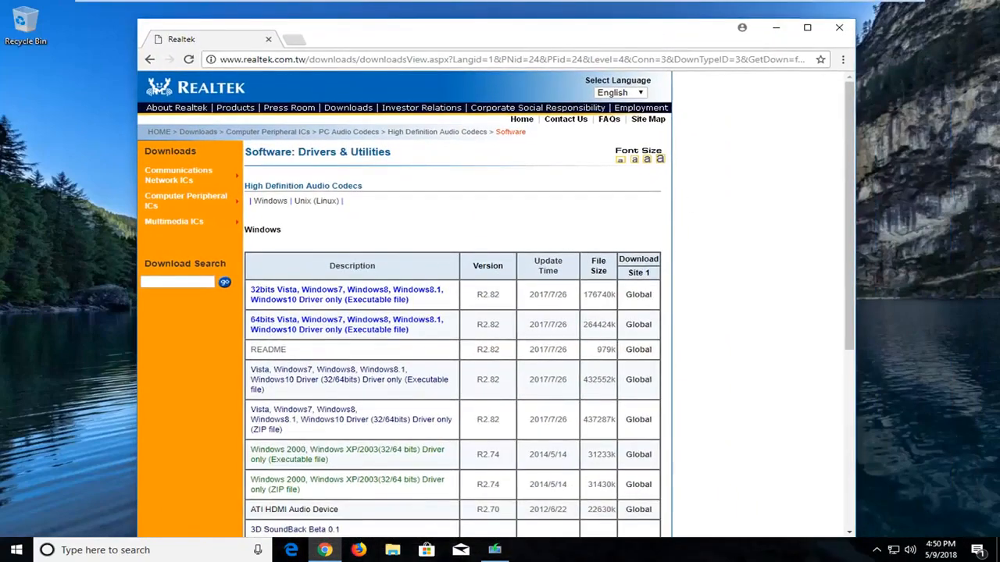
Launch the downloaded 32-bit Realtek driver installer from Chrome.
click(804, 25)
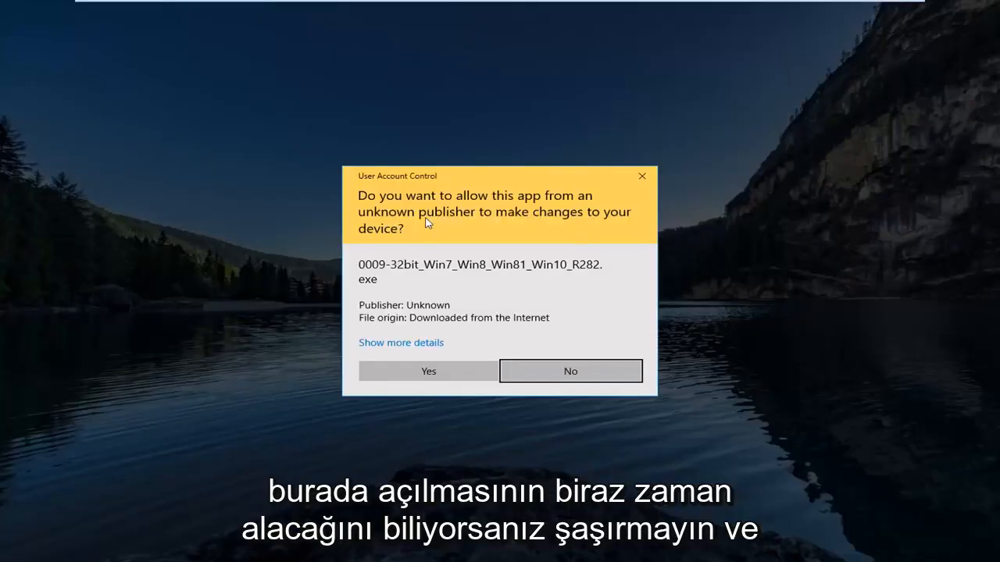
mouse_move(444, 246)
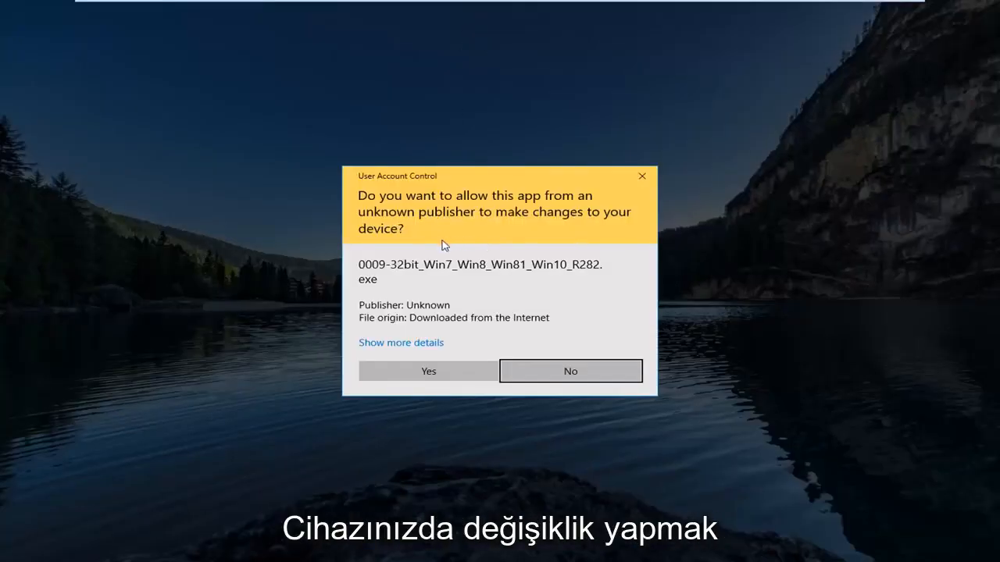
Allow the installer in the User Account Control prompt with Yes.
click(428, 372)
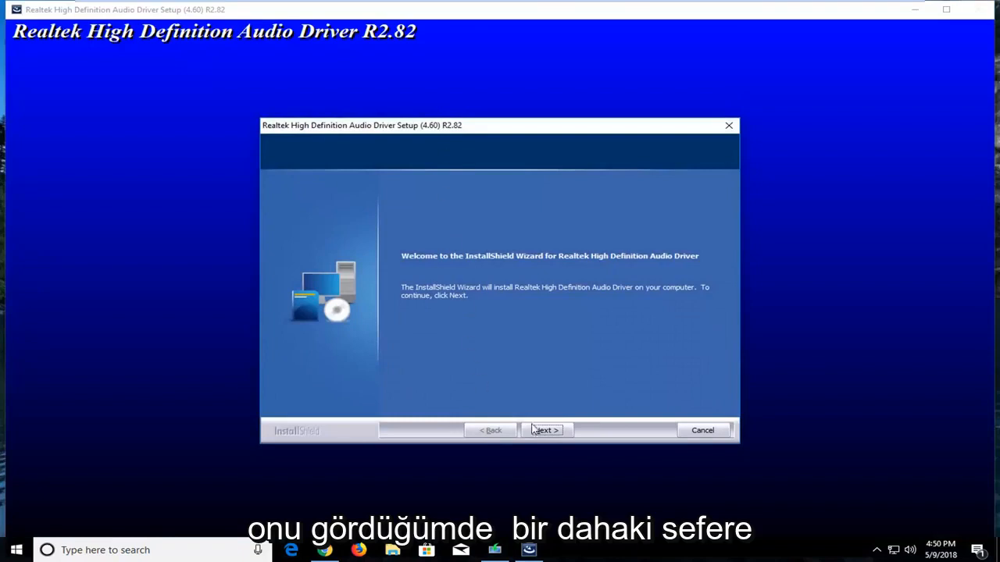
Install the Realtek HD Audio Driver R2.82, choose 'No, I will restart my computer later' and finish.
click(545, 430)
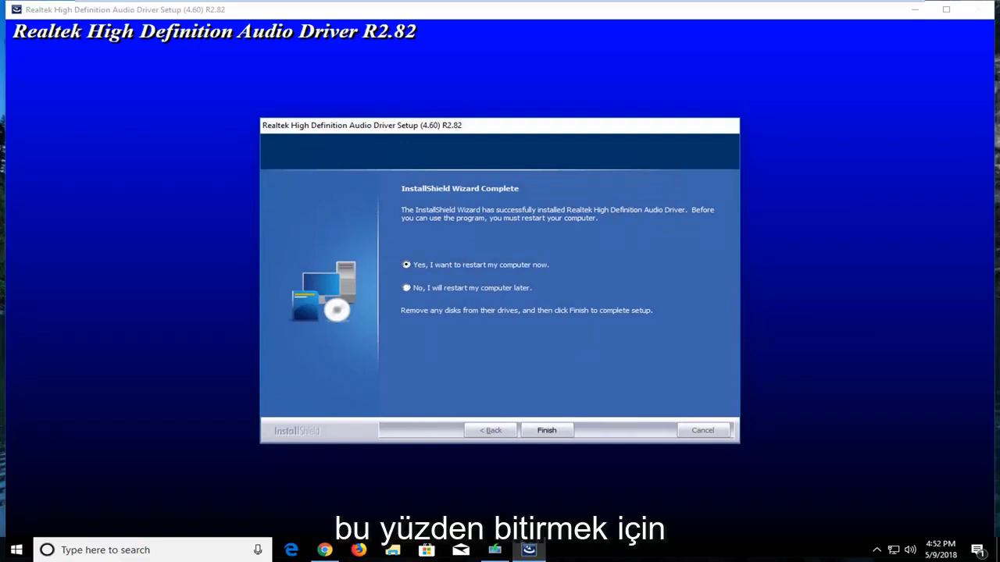
mouse_move(491, 263)
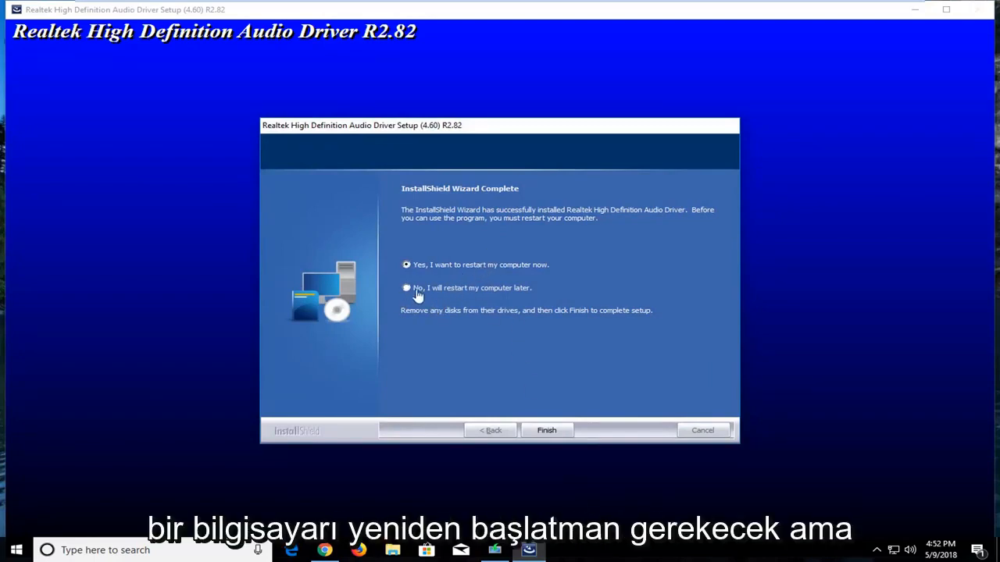
click(406, 287)
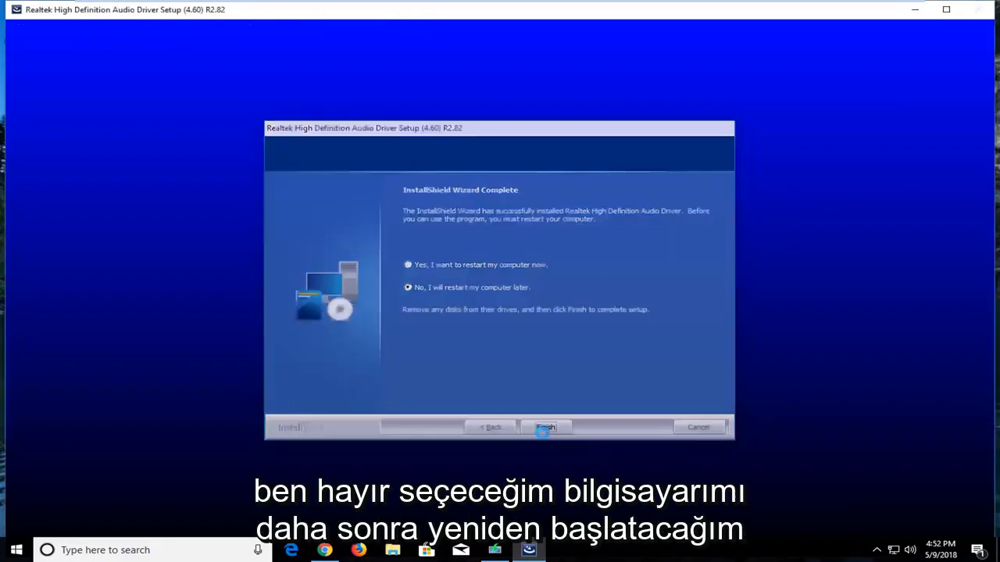
click(545, 427)
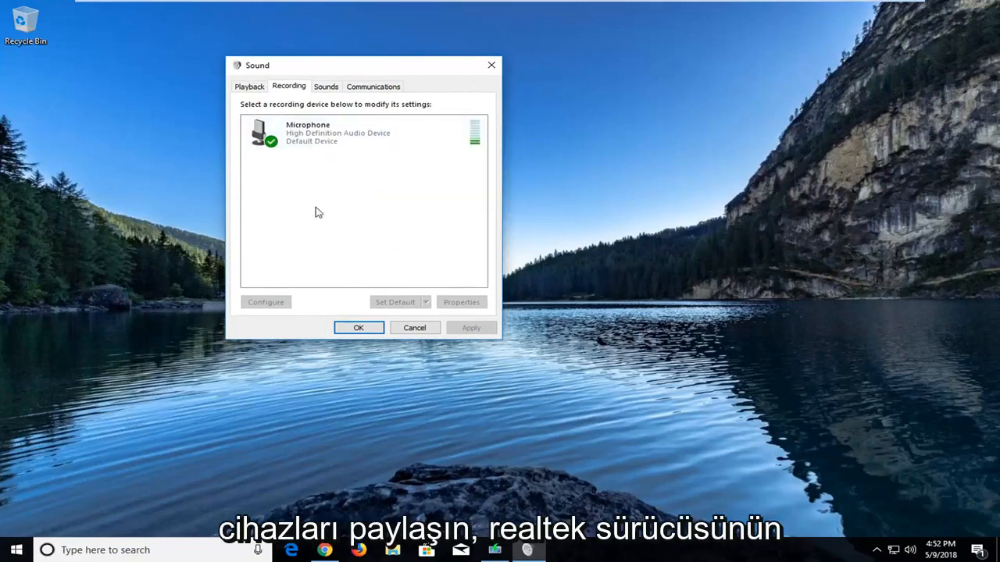
mouse_move(264, 184)
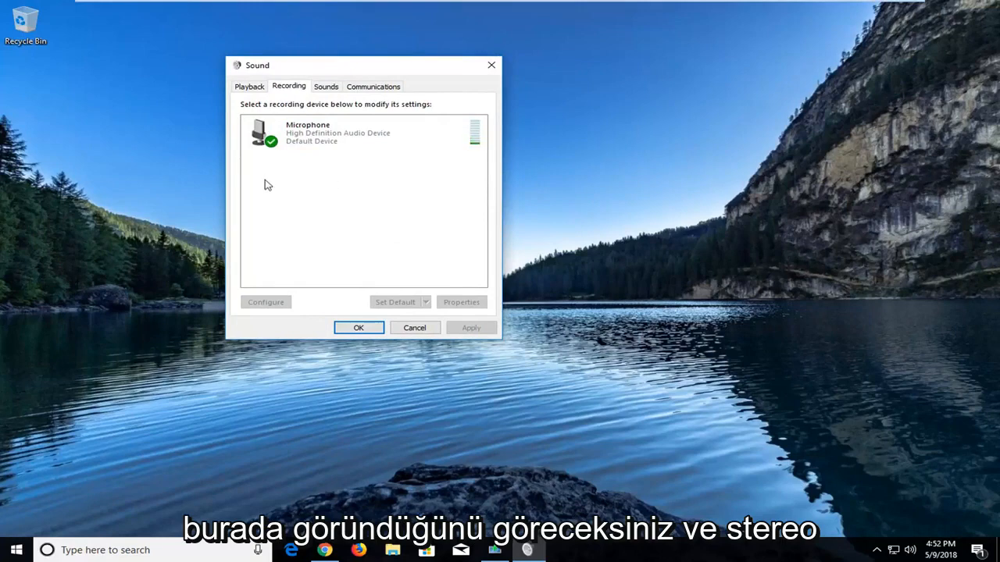
Show the Microphone's context menu in the Recording devices, dismiss it and close the Sound dialog.
click(362, 133)
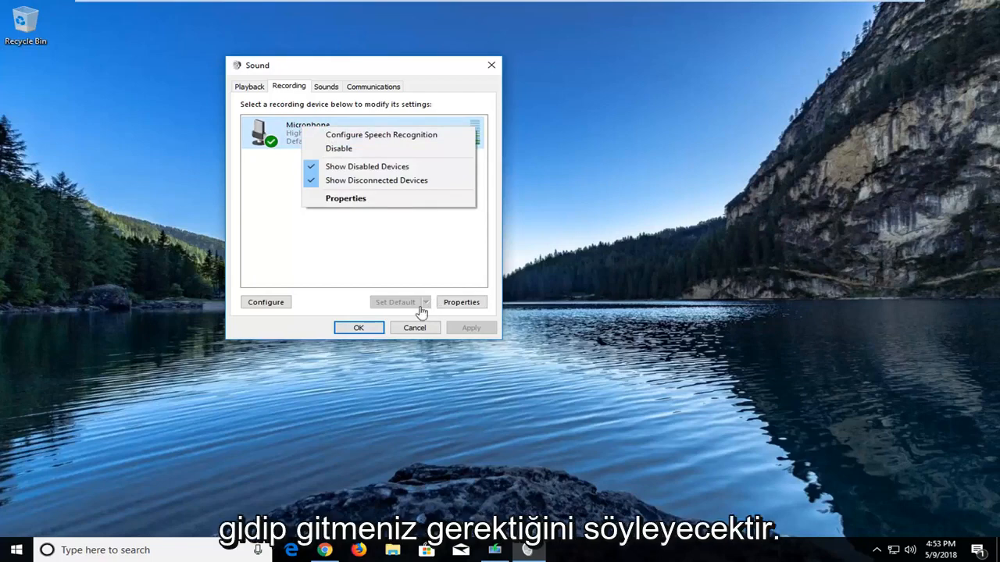
mouse_move(406, 308)
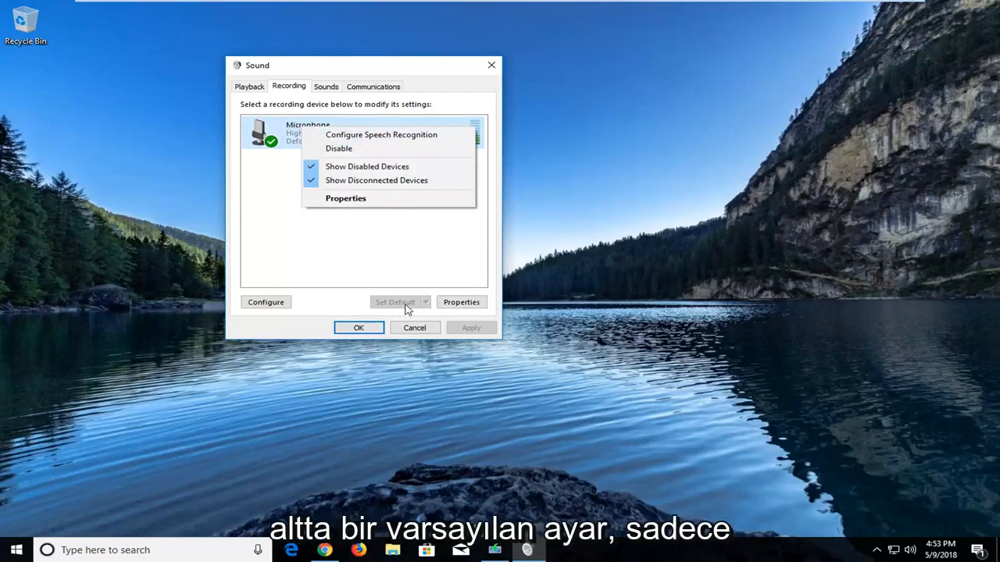
click(377, 264)
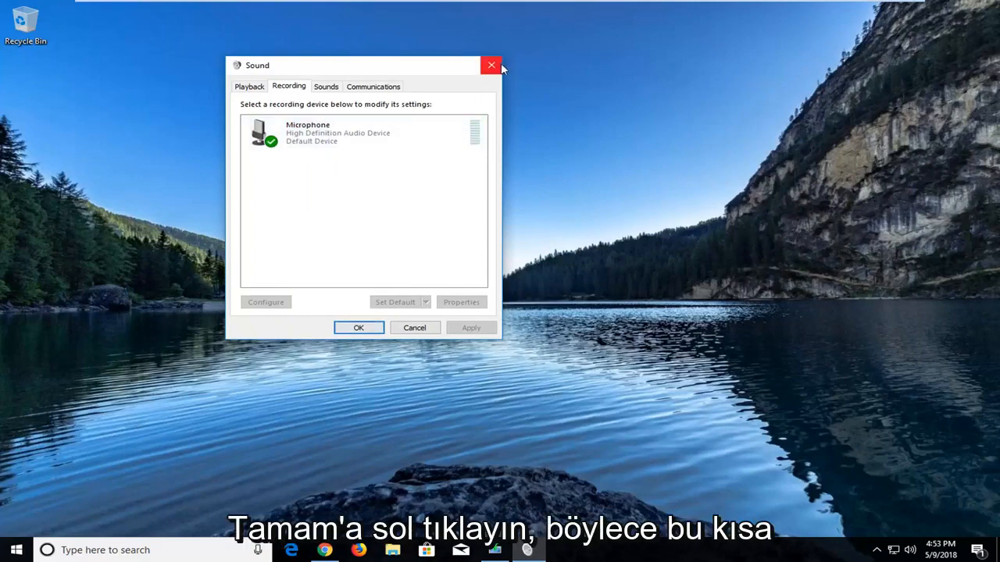
click(359, 328)
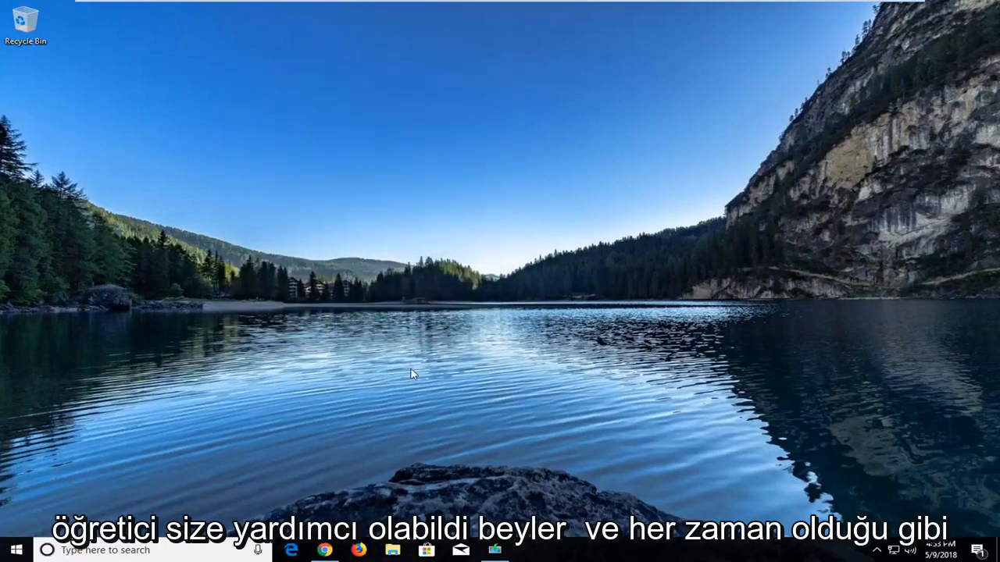